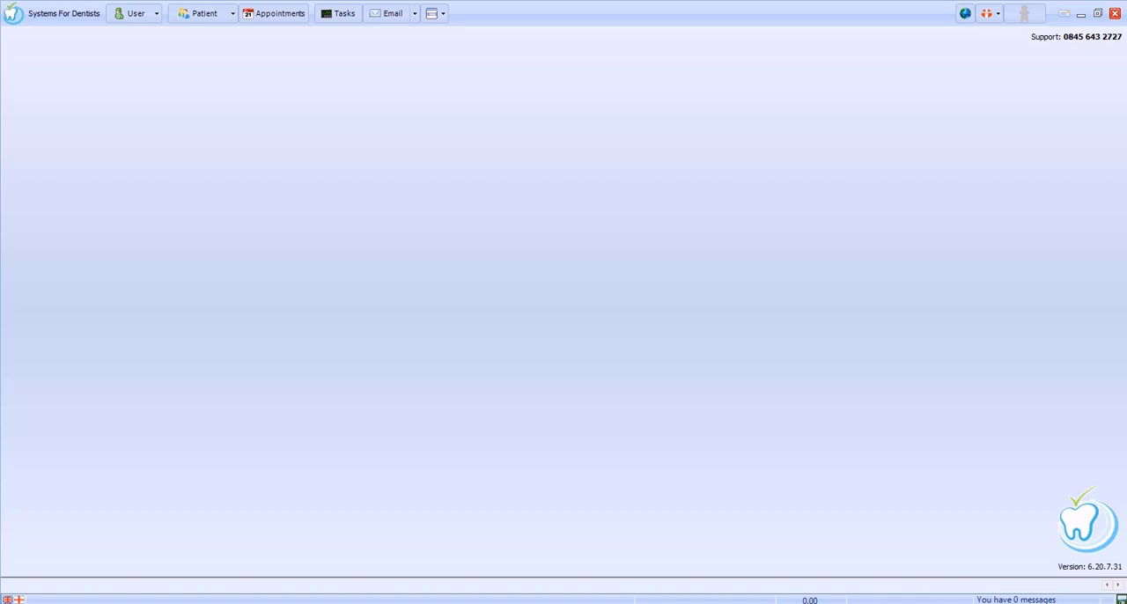
pyautogui.moveTo(46, 50)
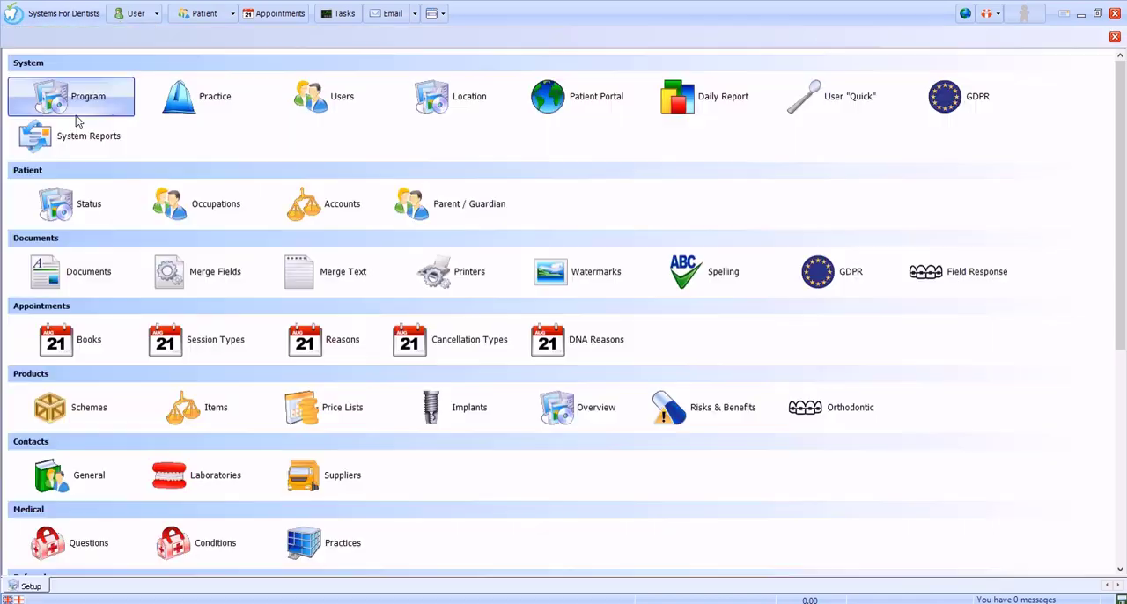
# Scroll the Setup screen down to the Miscellaneous section with the Backup option.
pyautogui.scroll(-3)
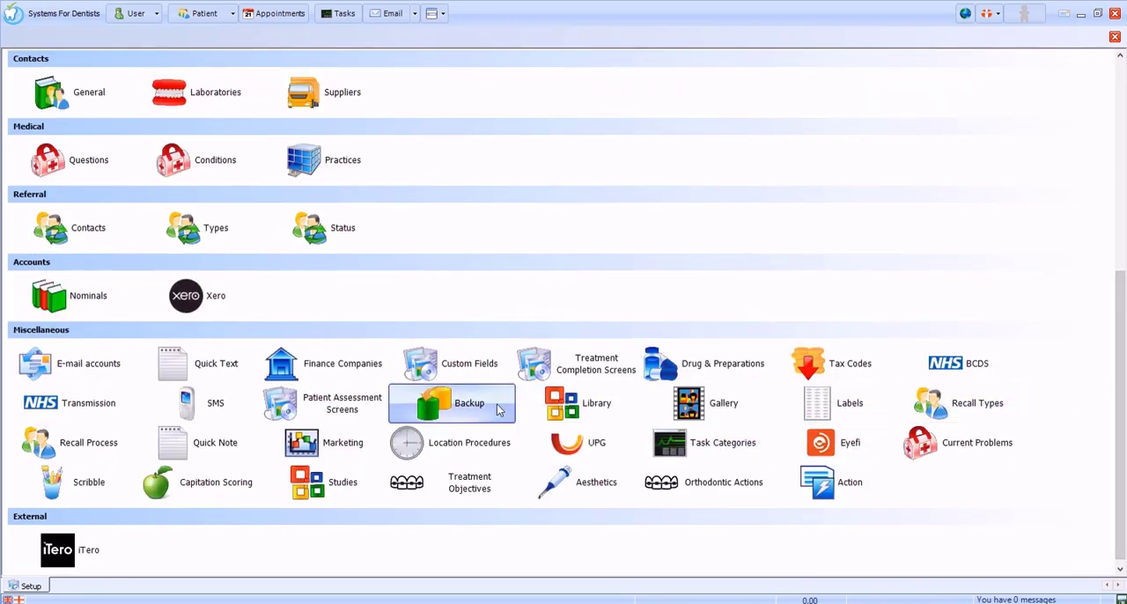
# Activate local backup and choose the SFD Backup folder under SFD Data as its path.
pyautogui.click(433, 401)
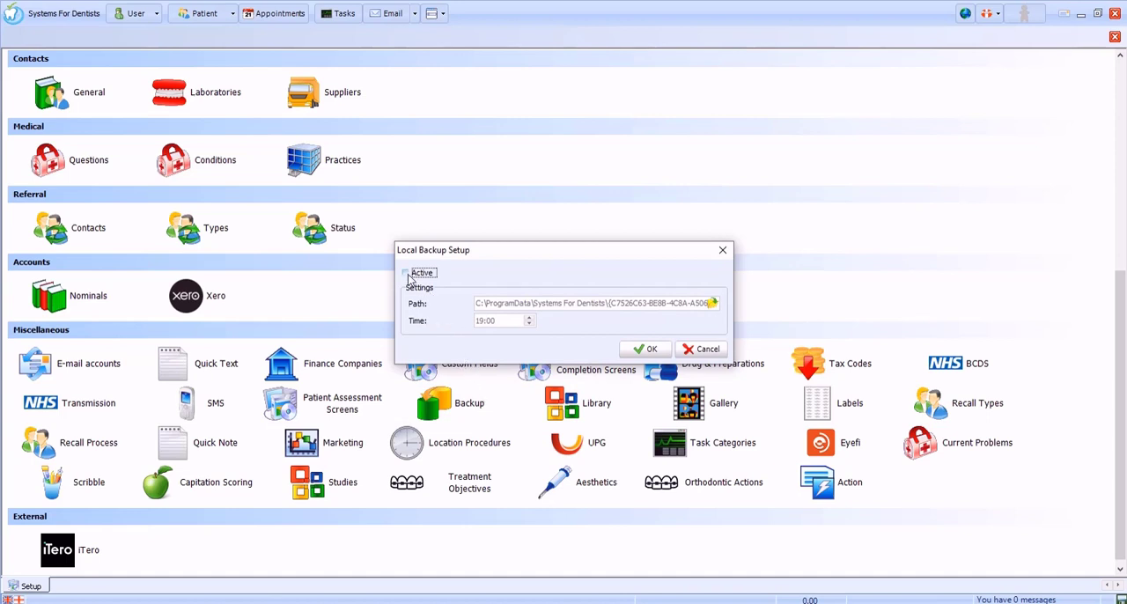
pyautogui.click(405, 271)
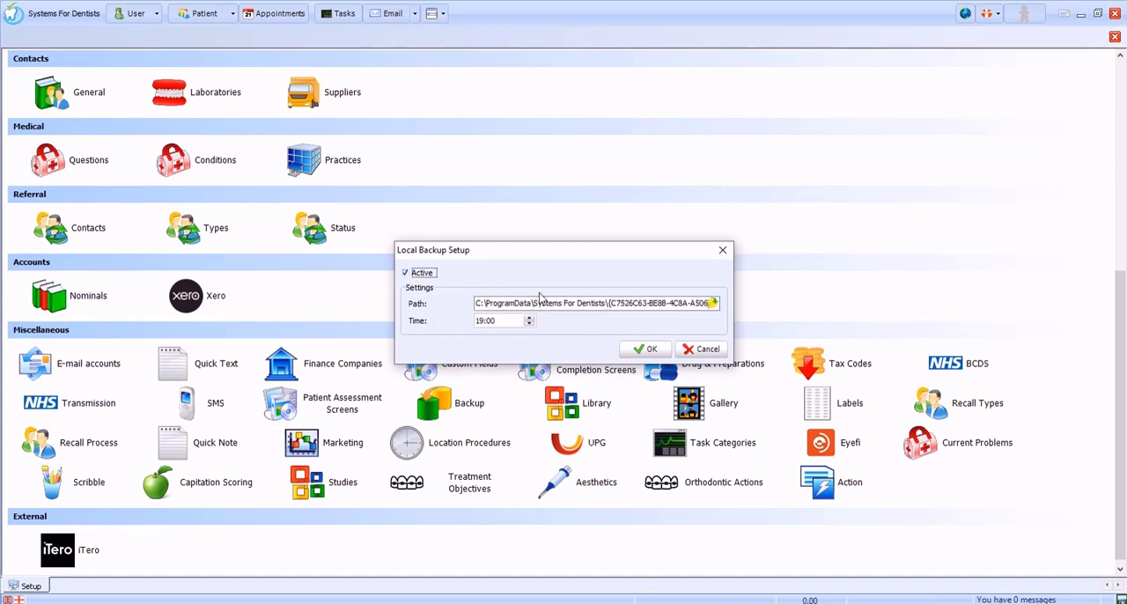
pyautogui.click(713, 303)
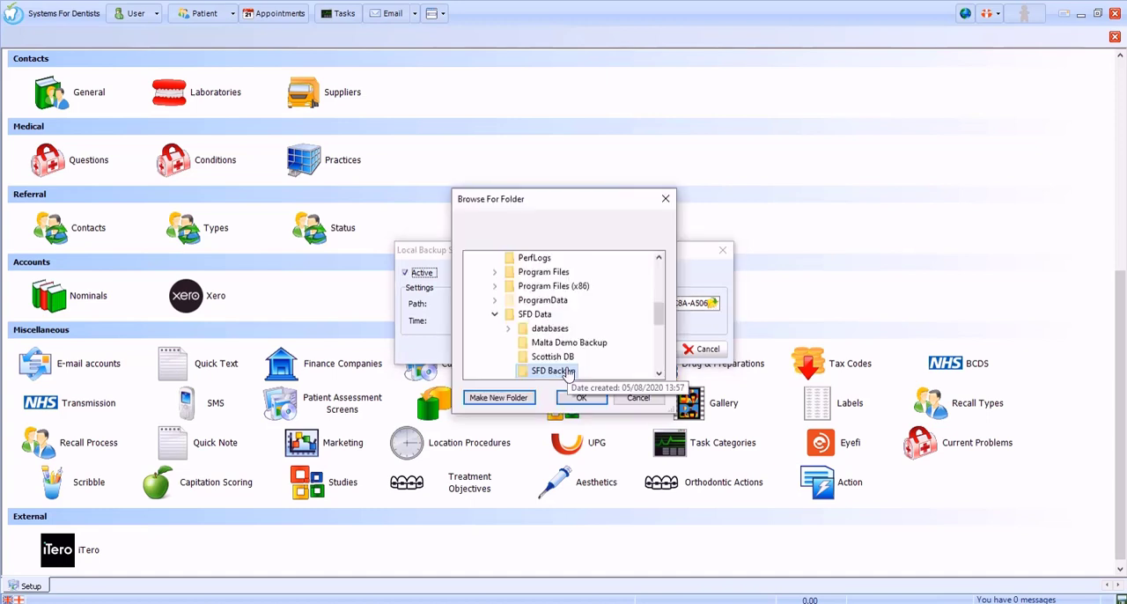
pyautogui.click(581, 398)
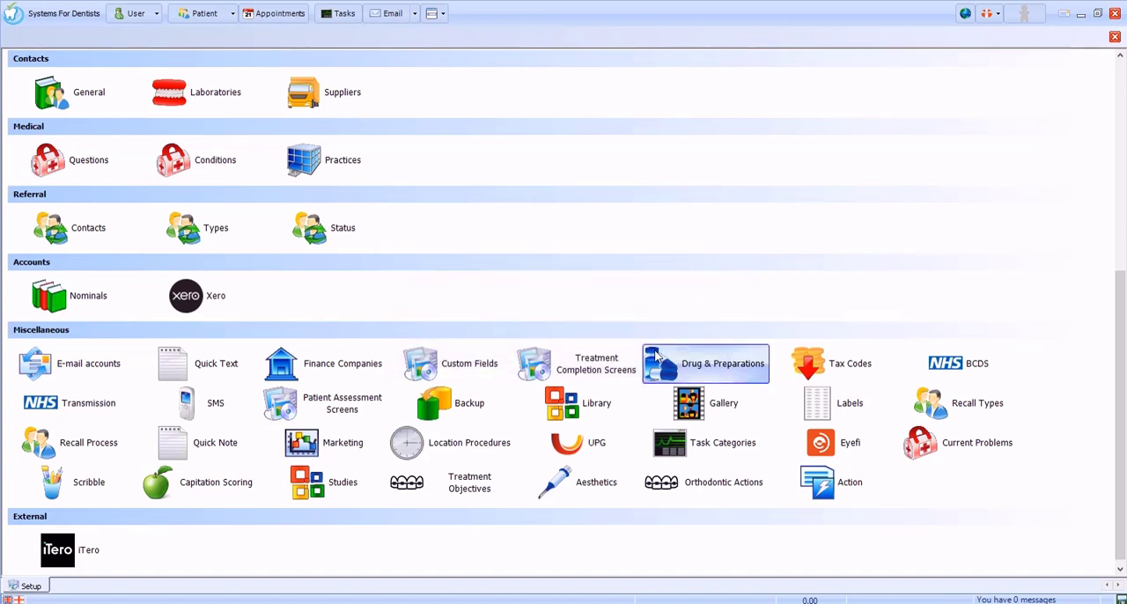
pyautogui.moveTo(665, 343)
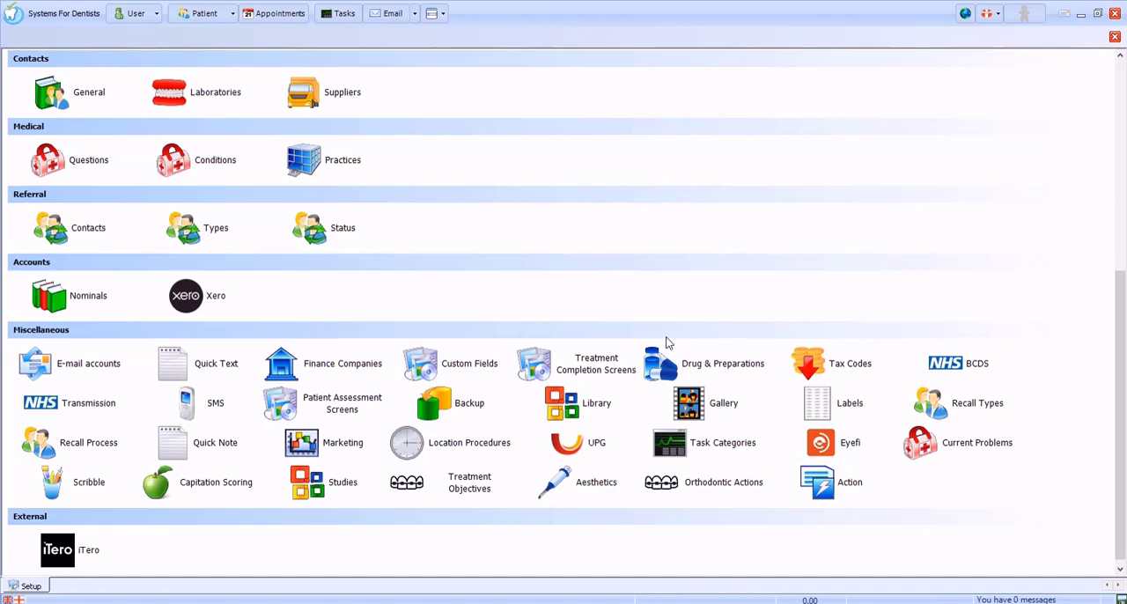